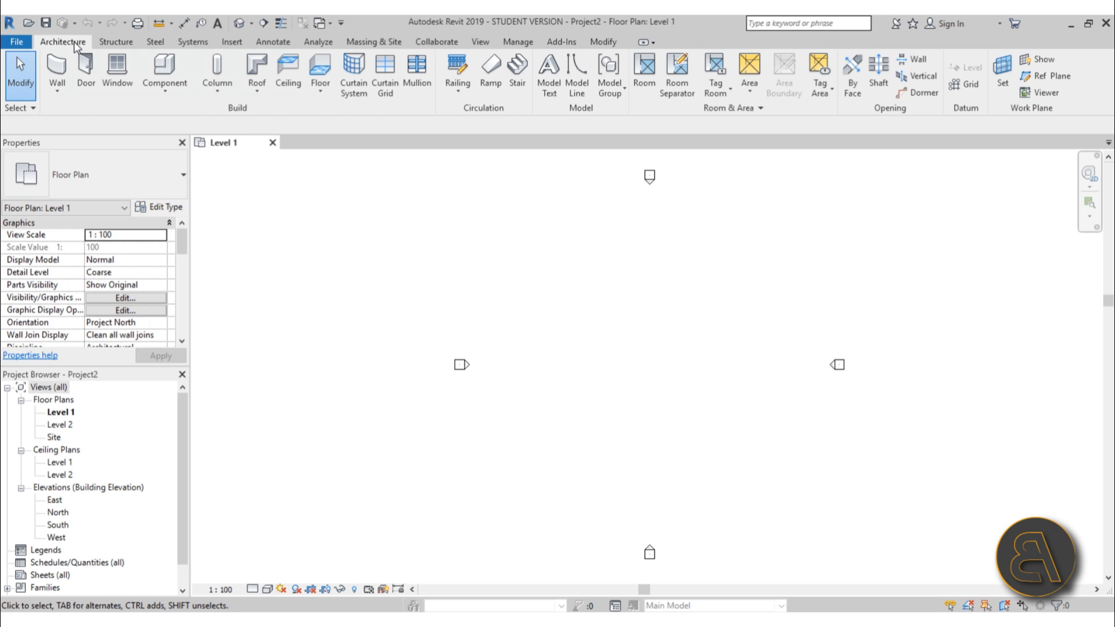
mouse_move(79, 24)
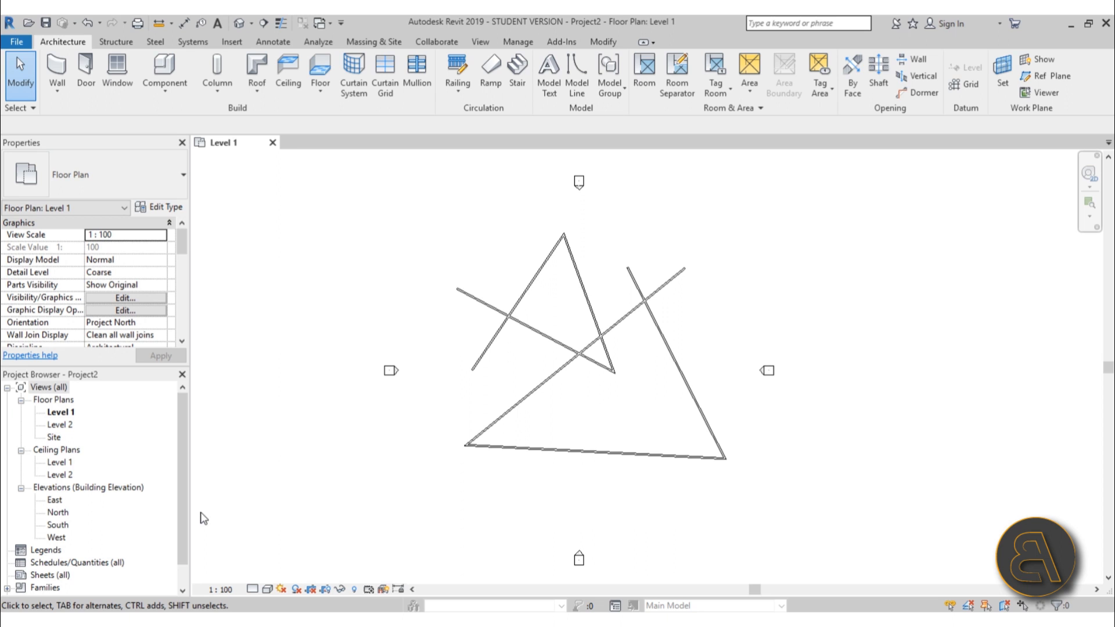
Open the South elevation view from the Project Browser.
double_click(57, 526)
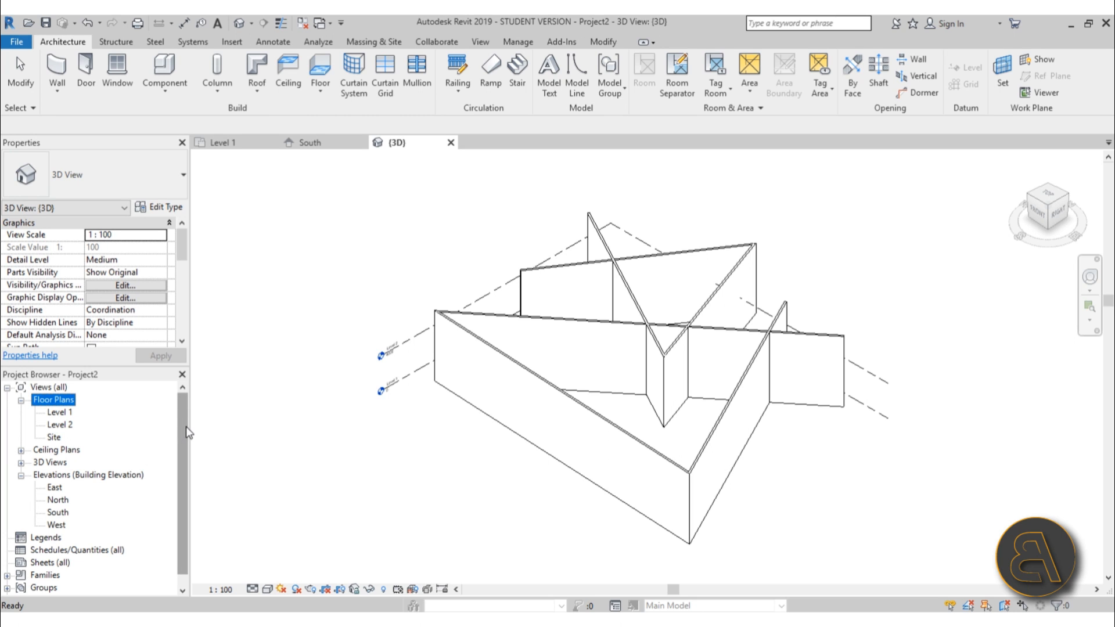
left_click(51, 550)
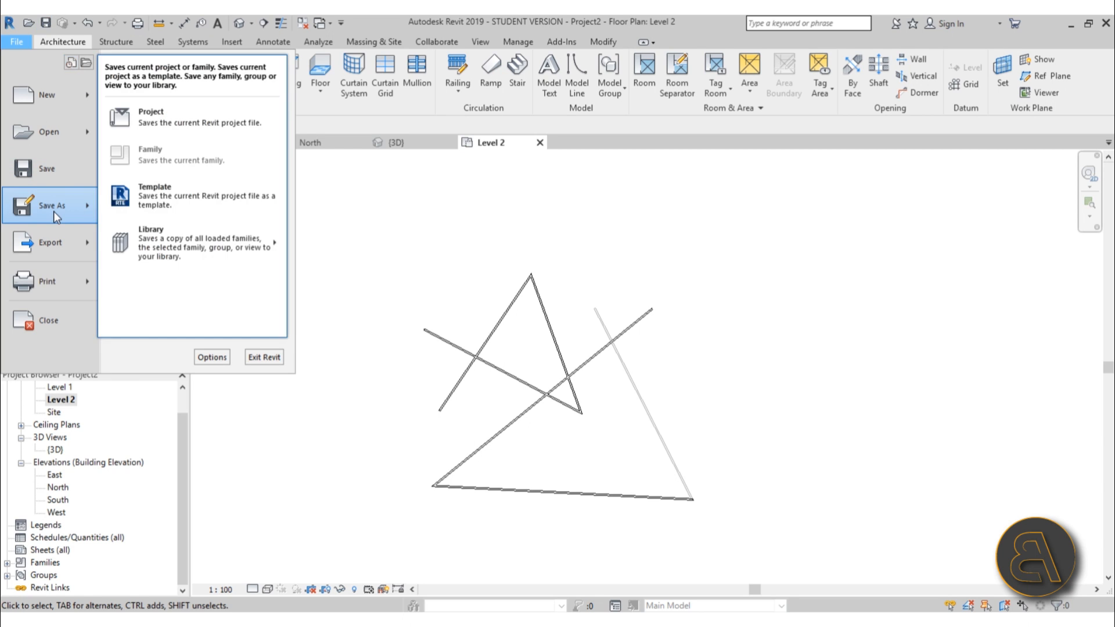
Choose Export > CAD Formats > DWG to export the Level 2 plan.
left_click(50, 241)
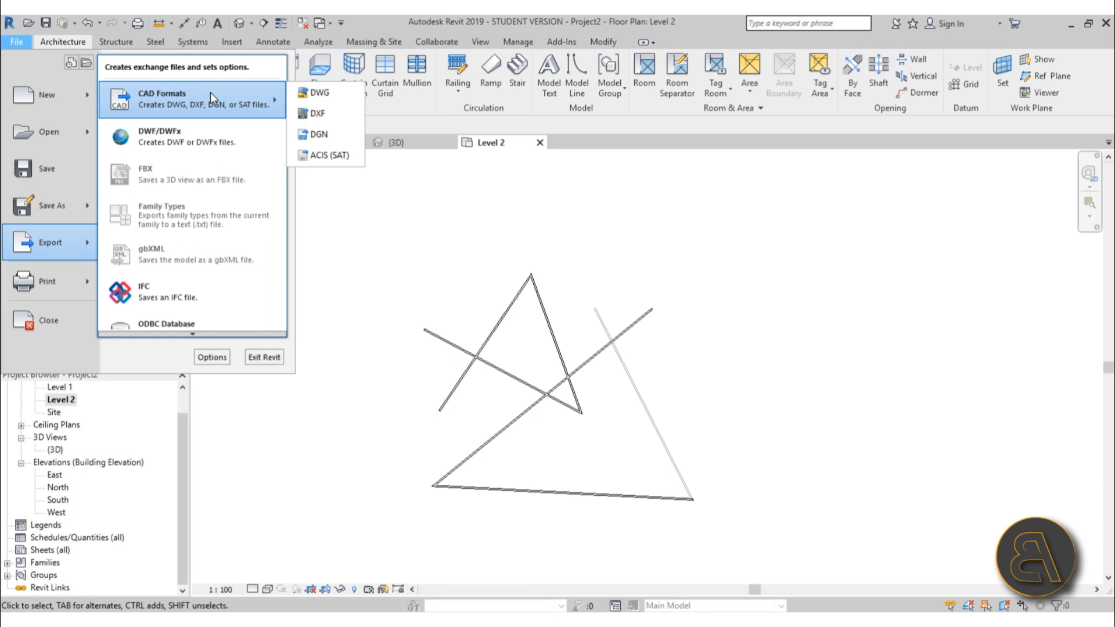
left_click(317, 92)
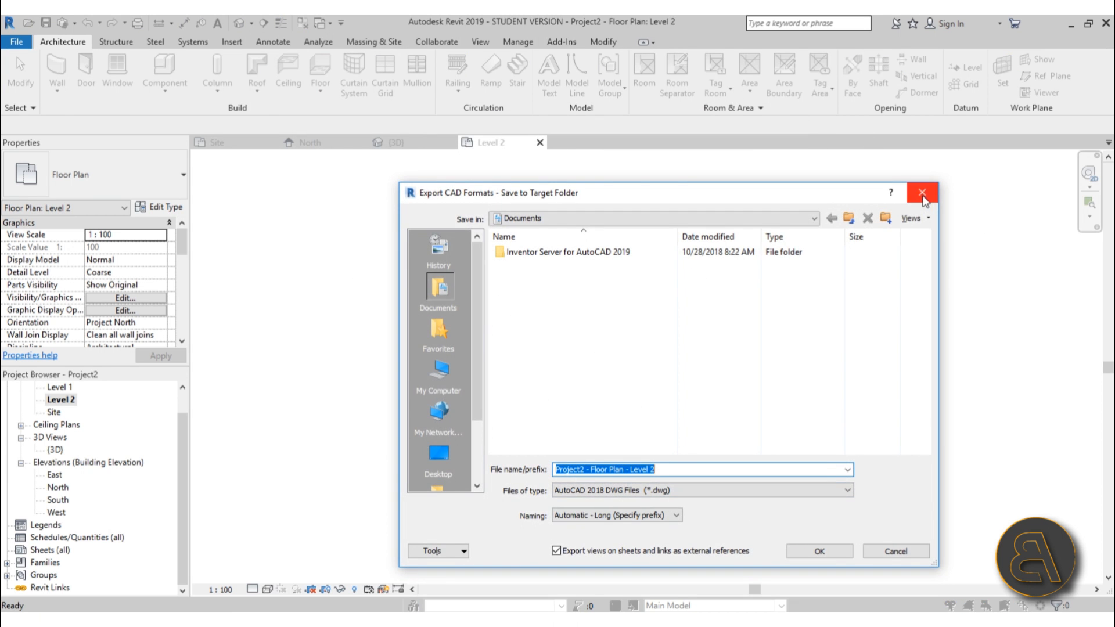